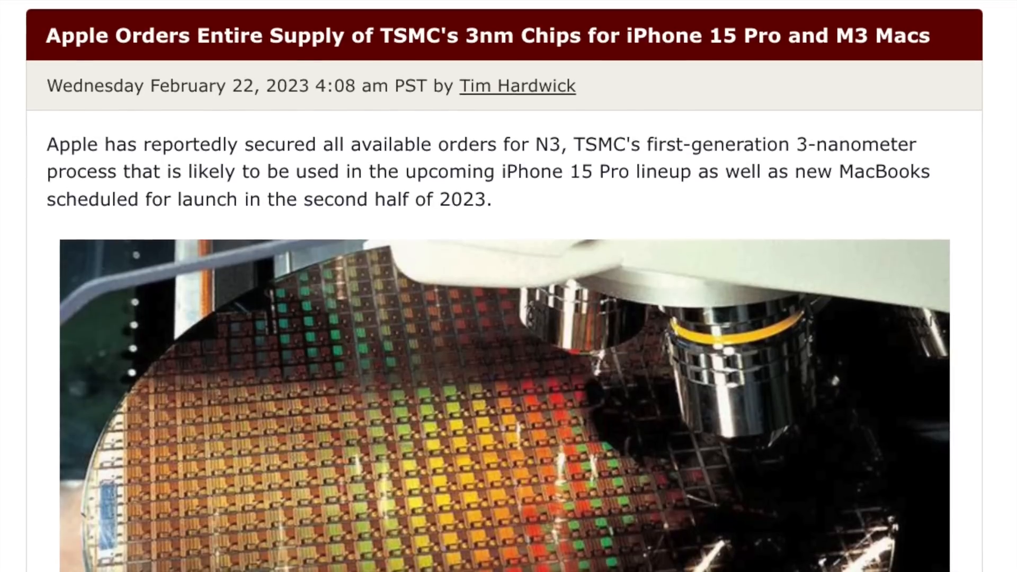
pyautogui.scroll(-3)
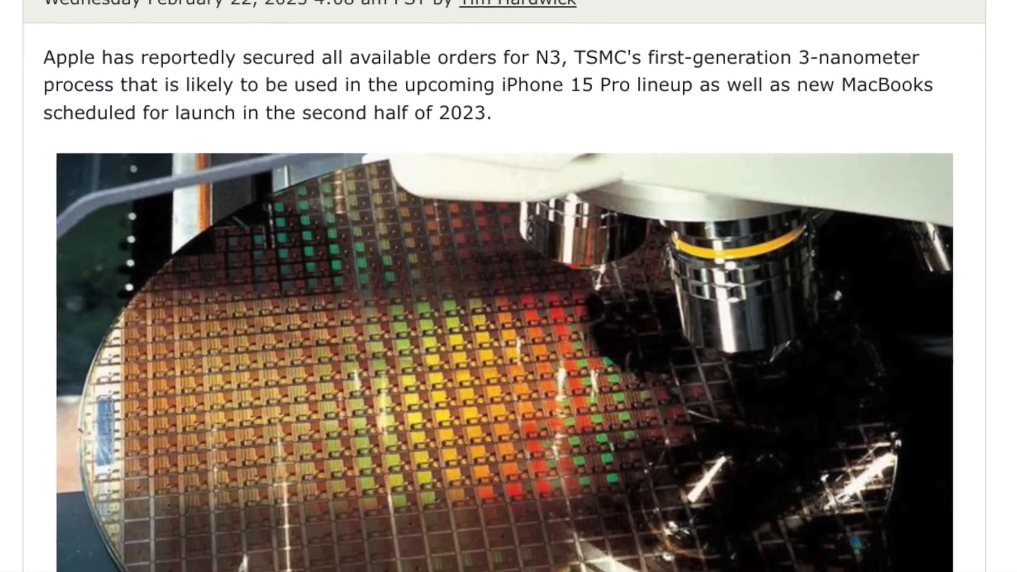